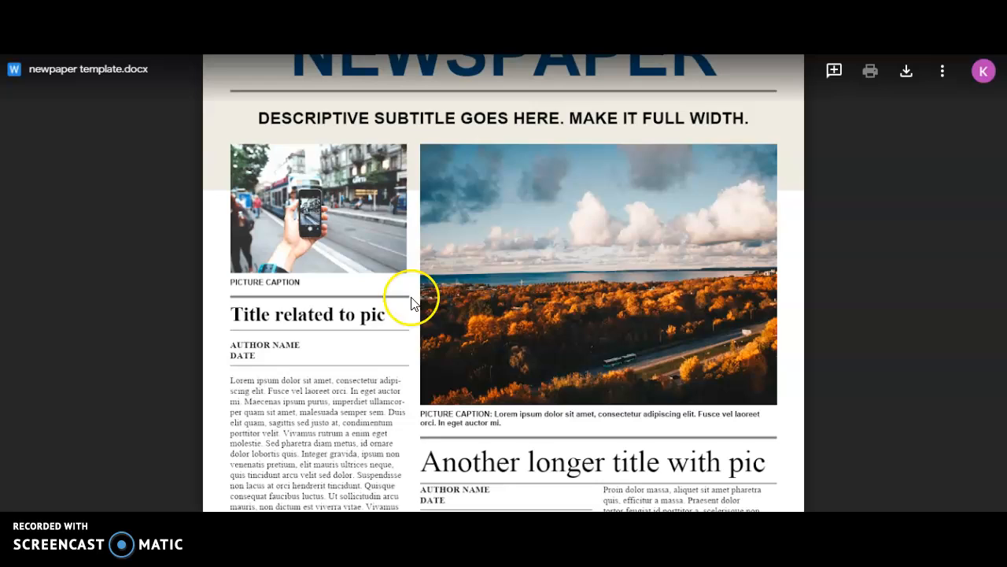
scroll(down, 3)
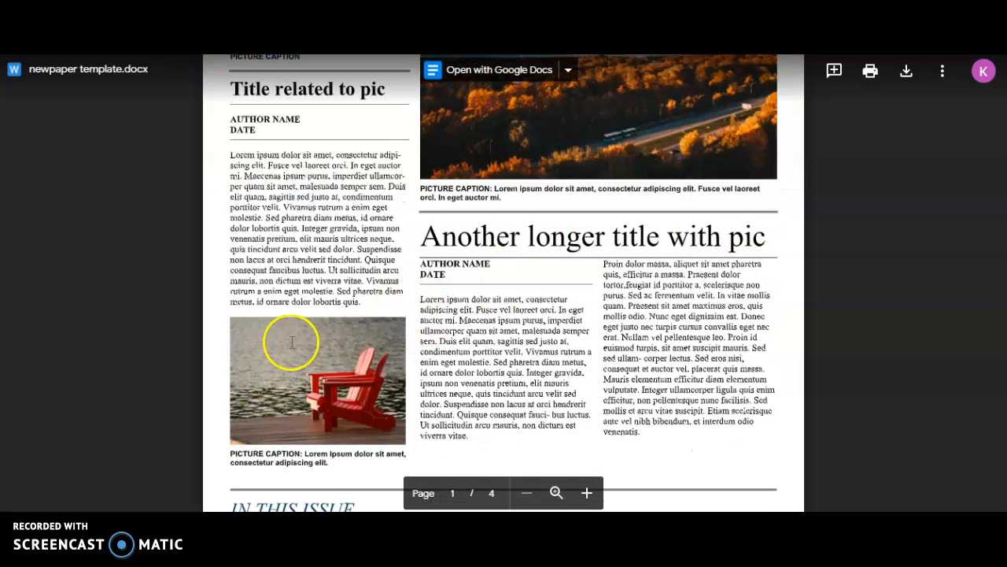
scroll(up, 3)
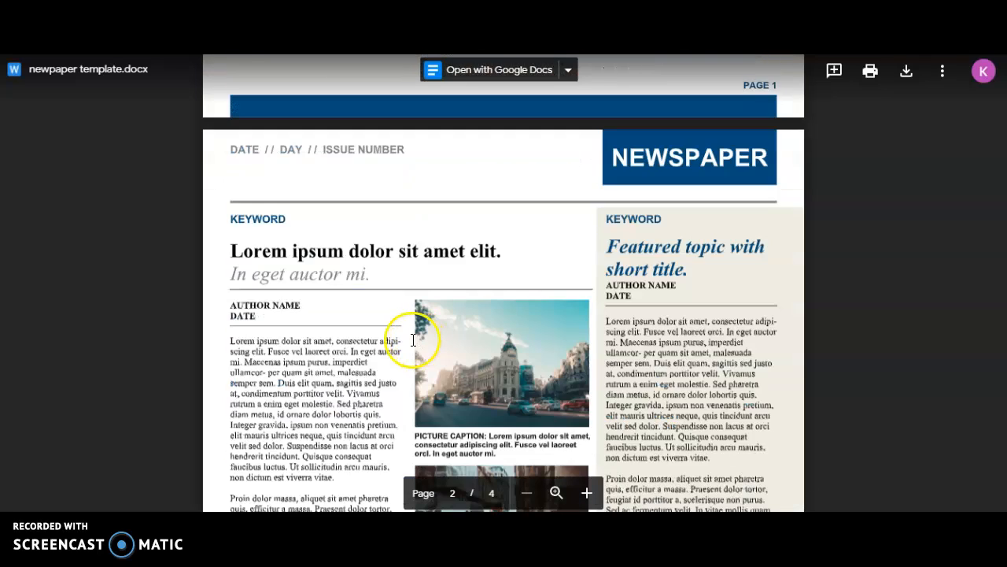
scroll(down, 3)
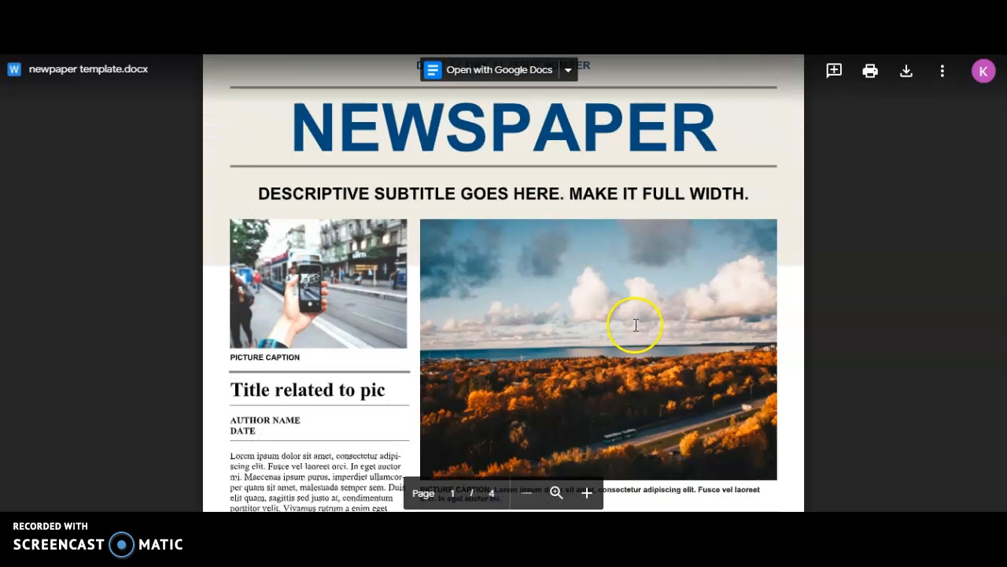
mouse_move(204, 88)
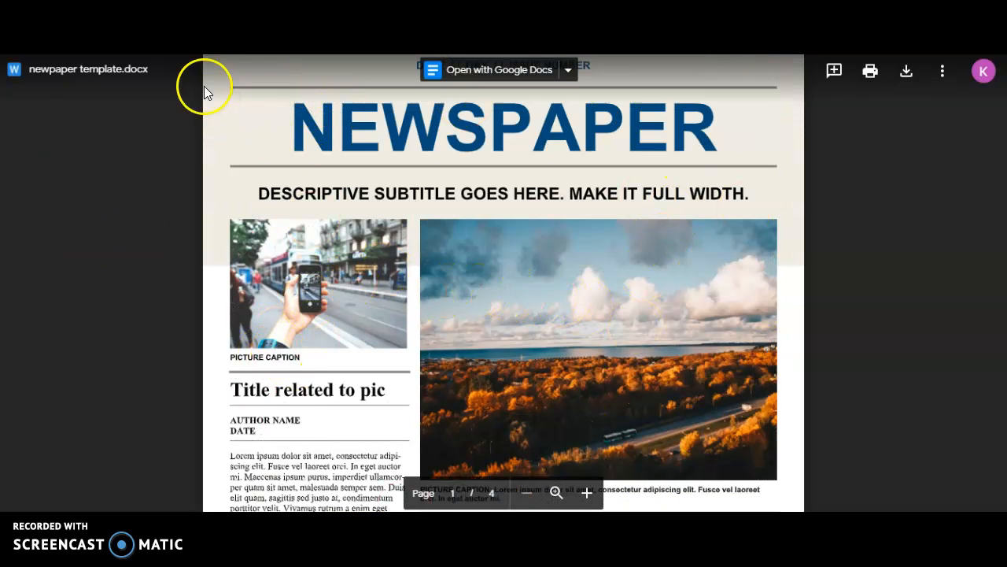